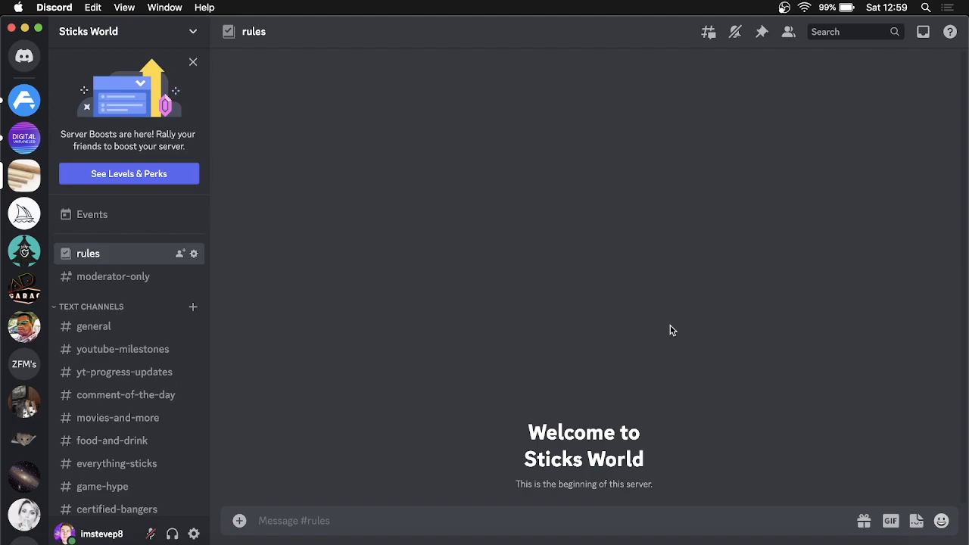
{"action": "mouse_move", "coordinate": [332, 394]}
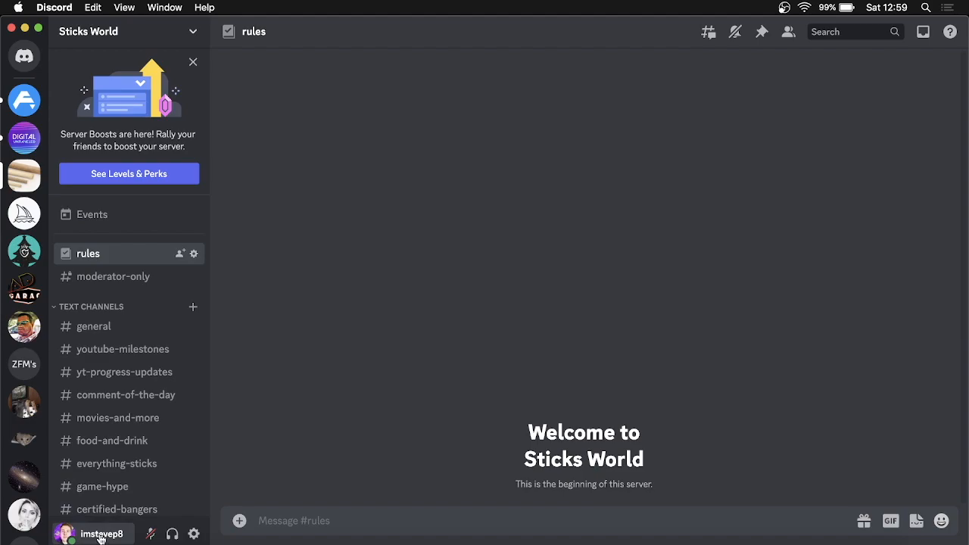
{"action": "mouse_move", "coordinate": [172, 532]}
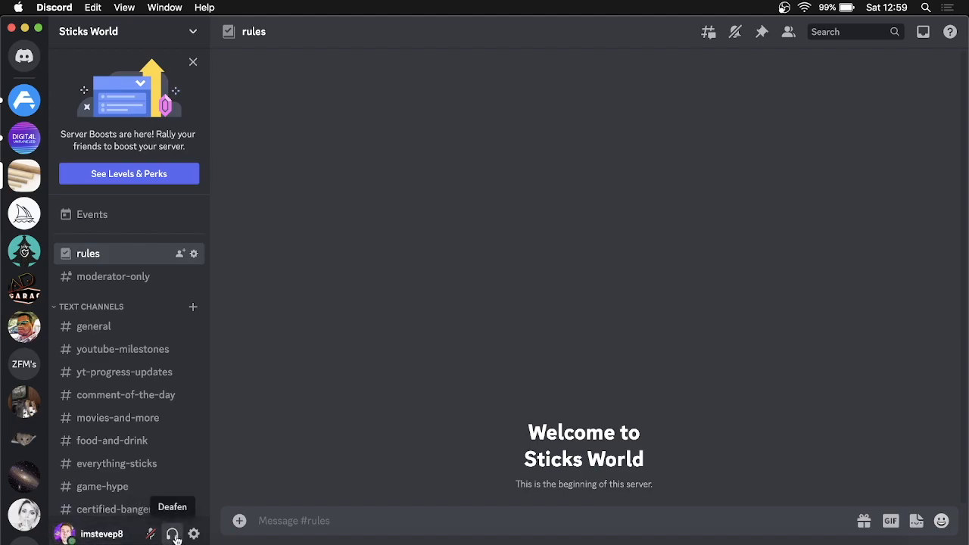
{"action": "mouse_move", "coordinate": [194, 533]}
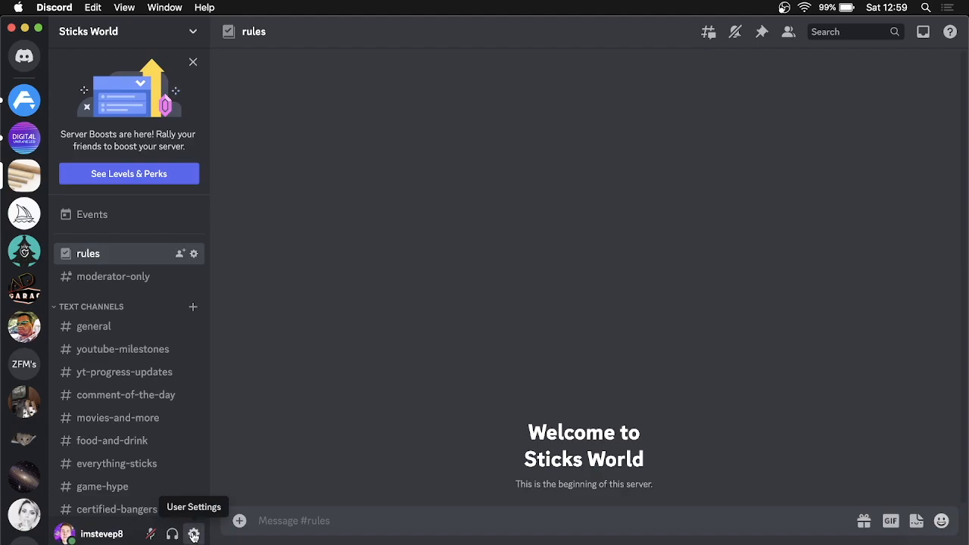
- Reach the Privacy & Safety page of Discord's user settings
{"action": "left_click", "coordinate": [194, 533]}
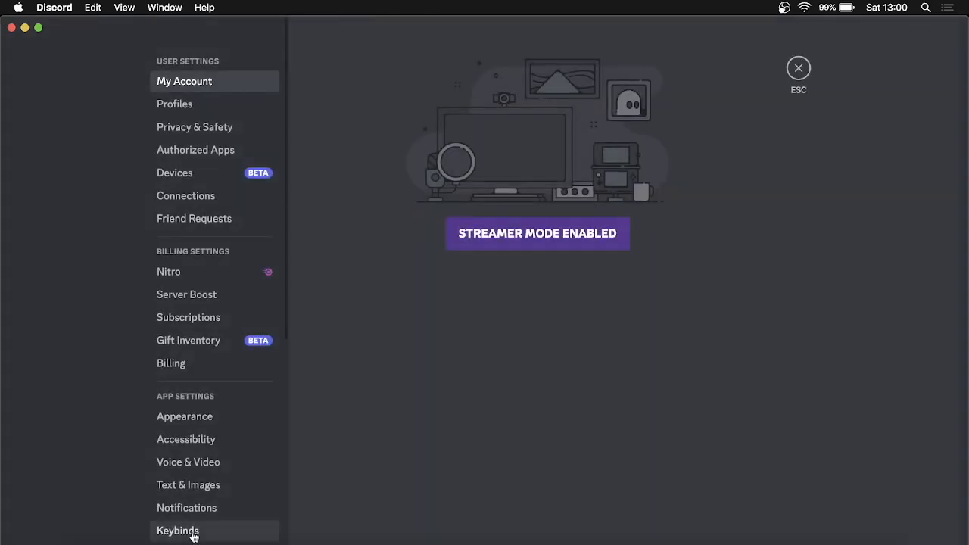
{"action": "mouse_move", "coordinate": [193, 128]}
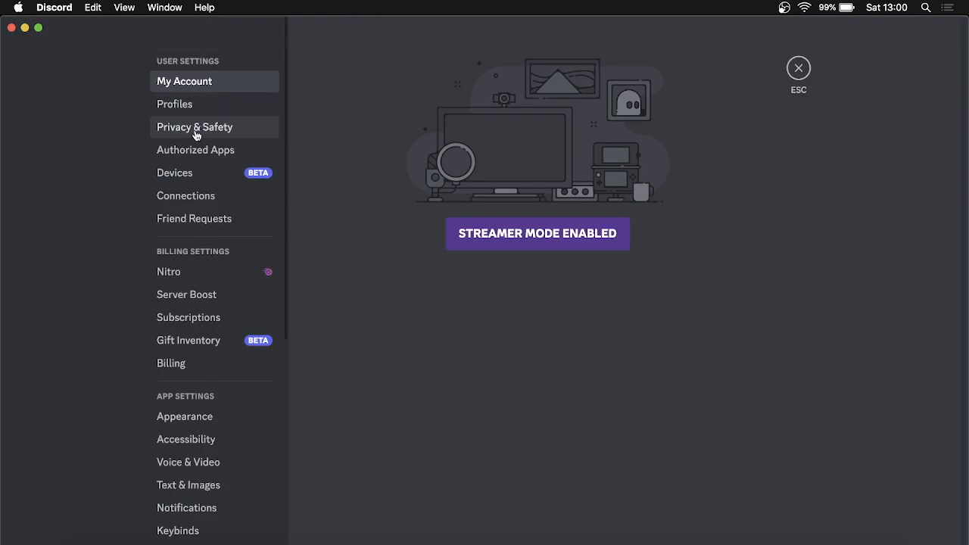
{"action": "left_click", "coordinate": [193, 128]}
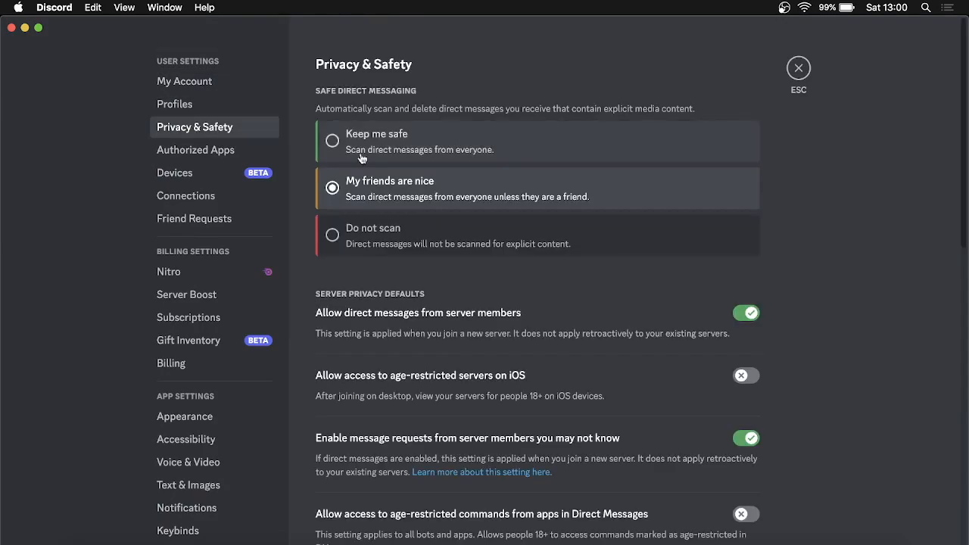
{"action": "mouse_move", "coordinate": [371, 310]}
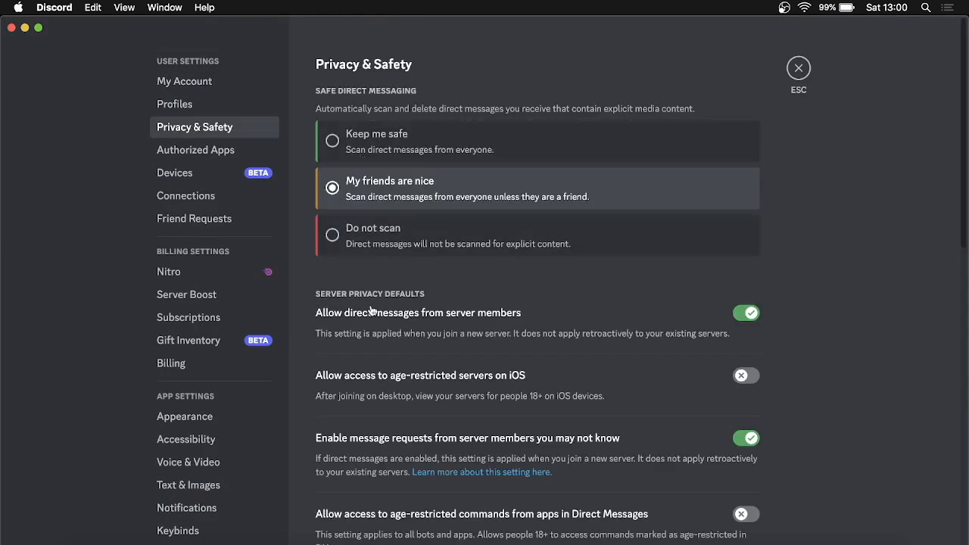
{"action": "mouse_move", "coordinate": [521, 318]}
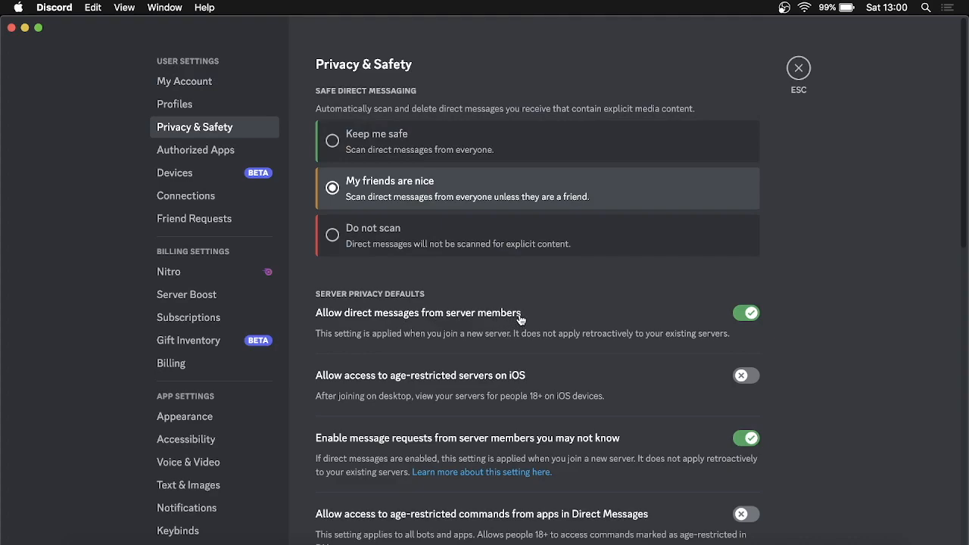
{"action": "mouse_move", "coordinate": [754, 316]}
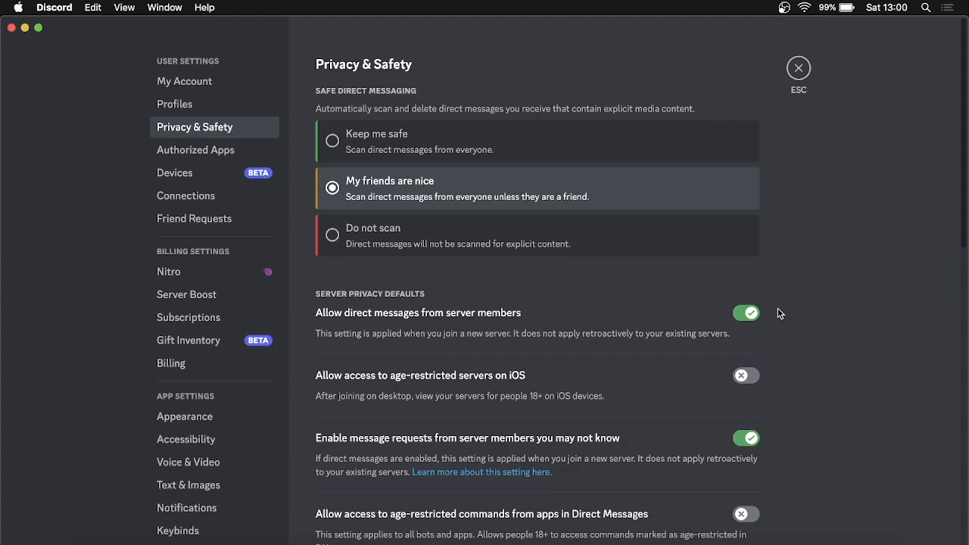
{"action": "scroll", "scroll_direction": "down", "scroll_amount": 3}
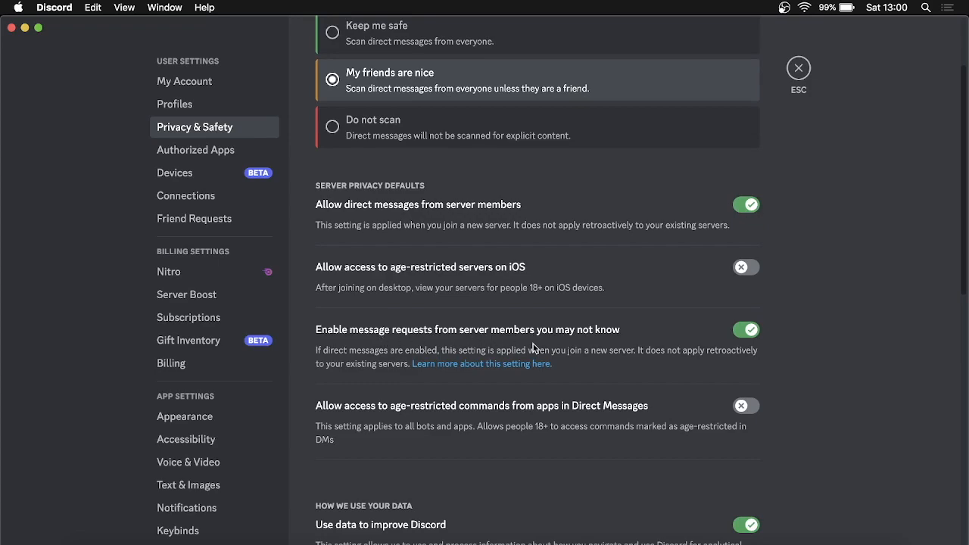
{"action": "mouse_move", "coordinate": [664, 362]}
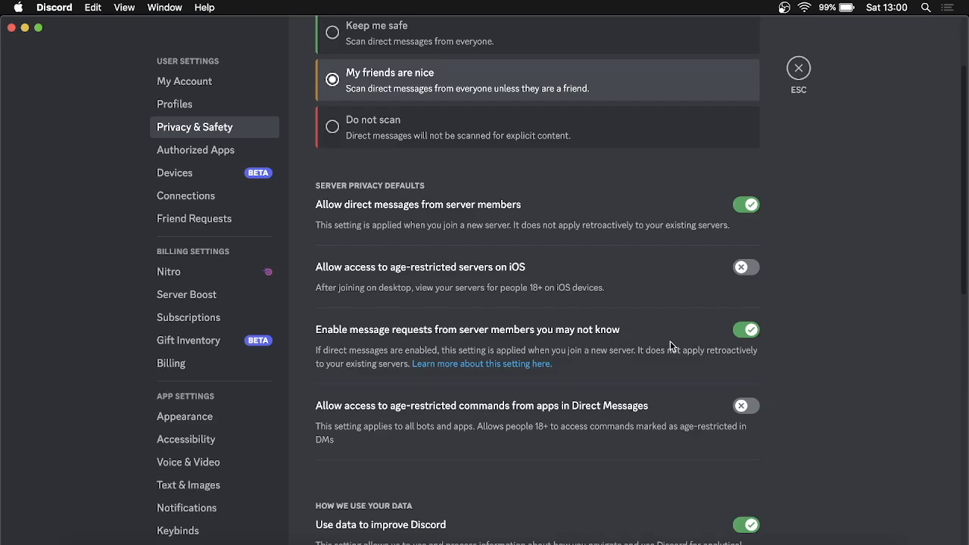
{"action": "scroll", "scroll_direction": "down", "scroll_amount": 3}
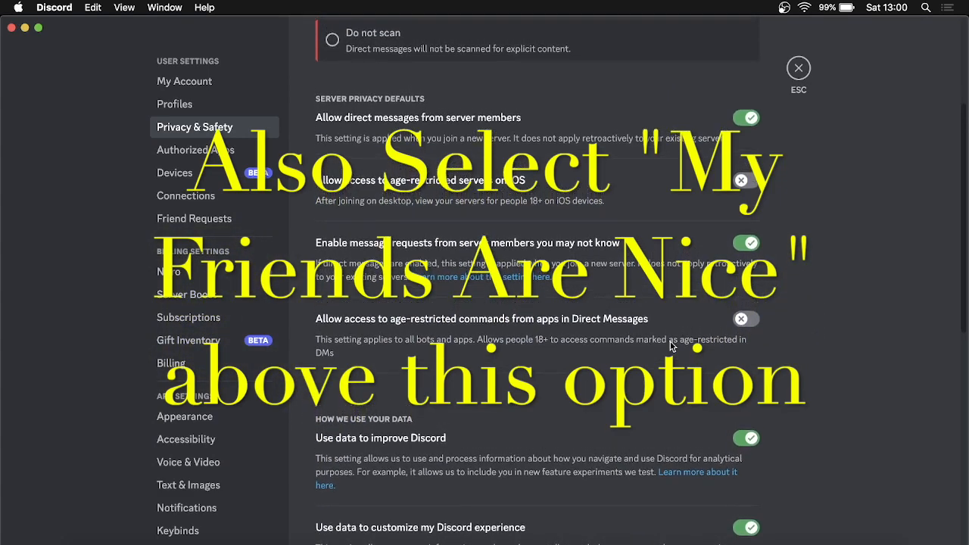
{"action": "scroll", "scroll_direction": "up", "scroll_amount": 3}
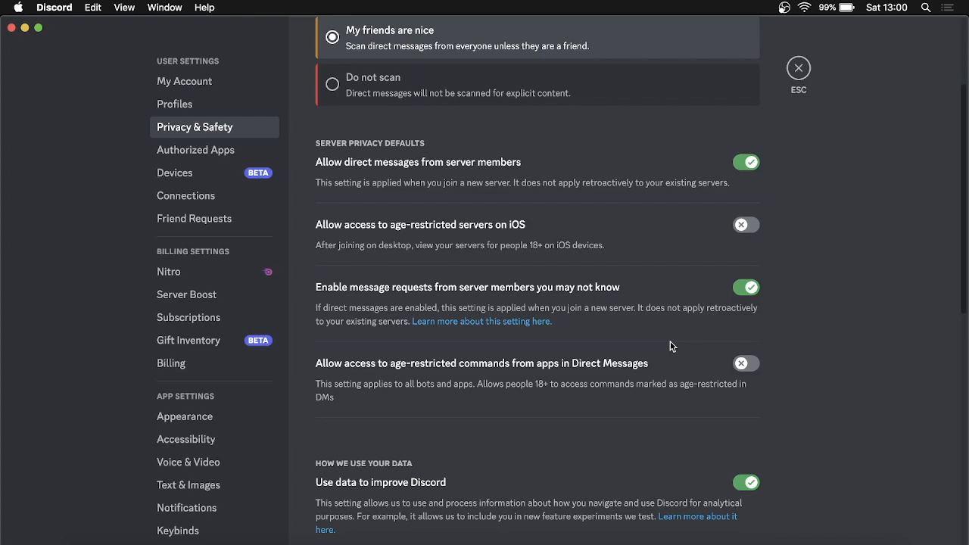
{"action": "scroll", "scroll_direction": "up", "scroll_amount": 3}
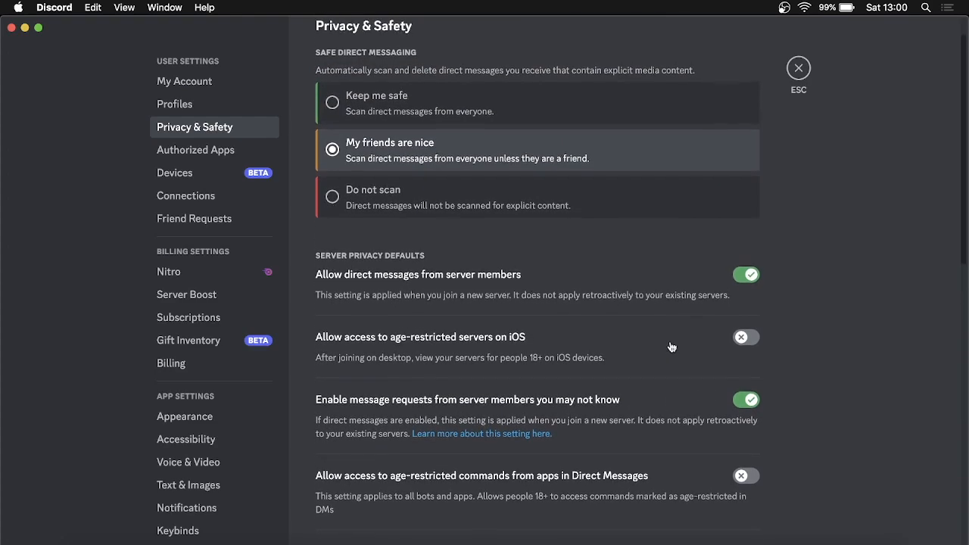
{"action": "scroll", "scroll_direction": "up", "scroll_amount": 3}
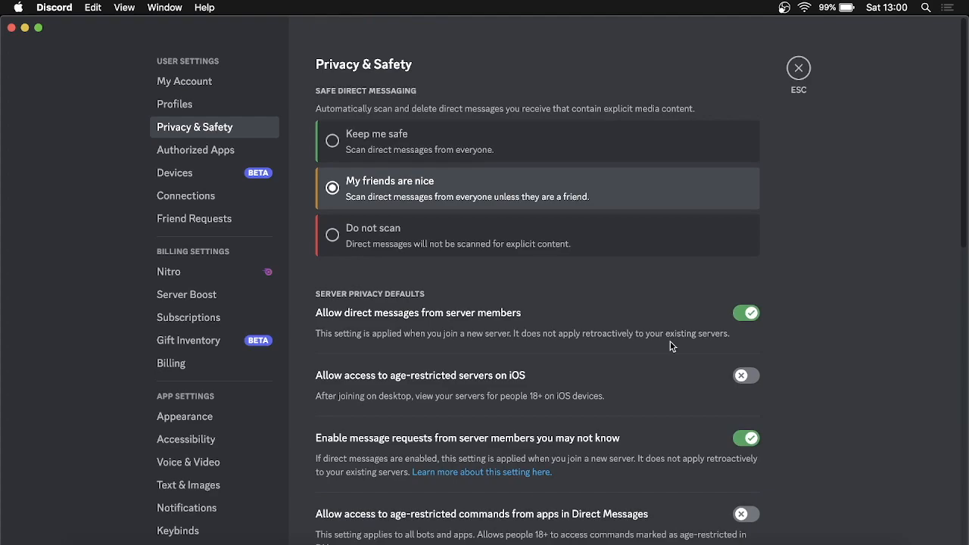